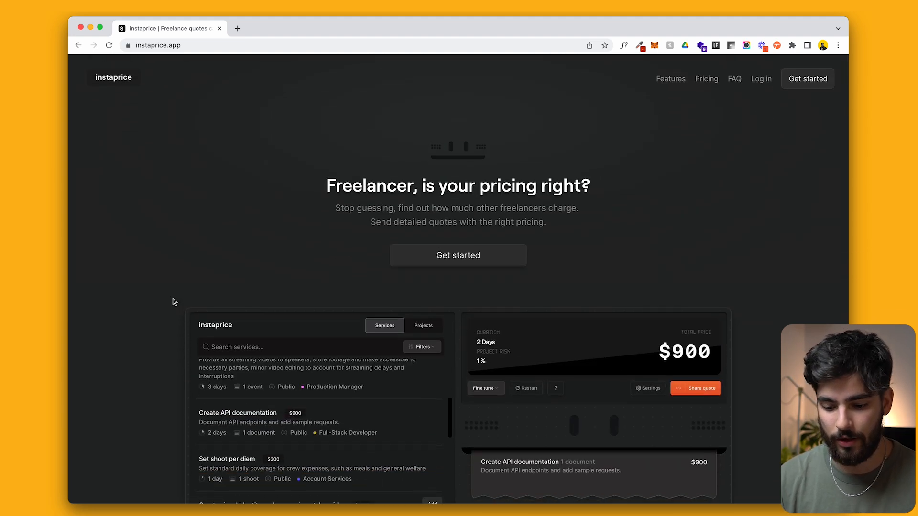
Step: Scroll to the Instaprice demo and launch the instaprice.web.app quote builder
scroll("down", 3)
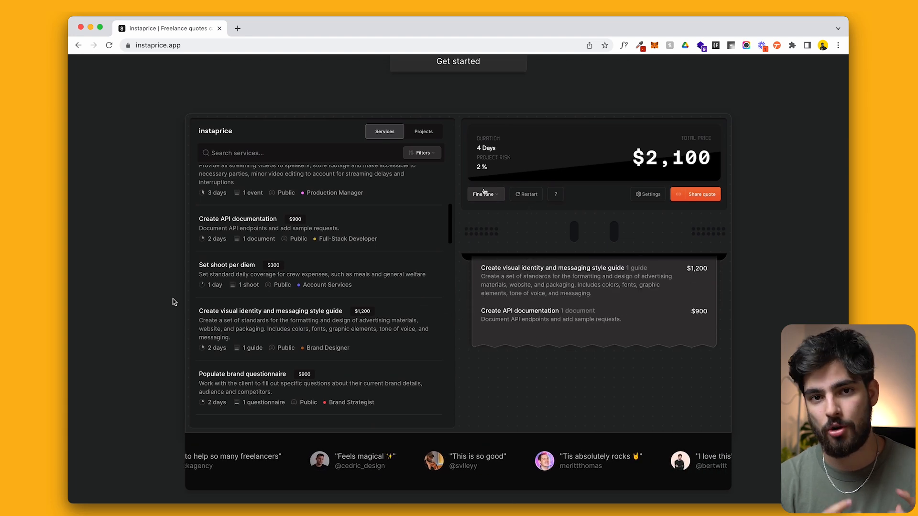
left_click(482, 194)
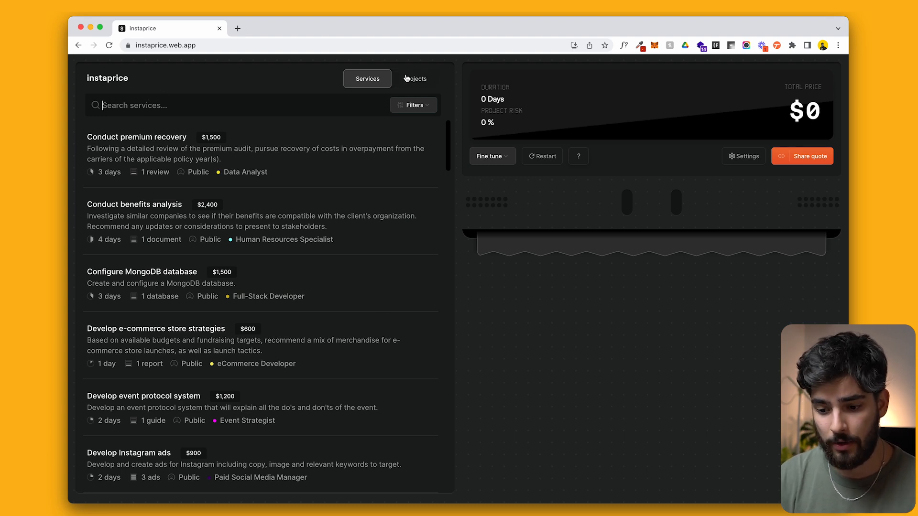
Step: Search Projects for 'web design' to find the $15,400 Website Design project
left_click(415, 78)
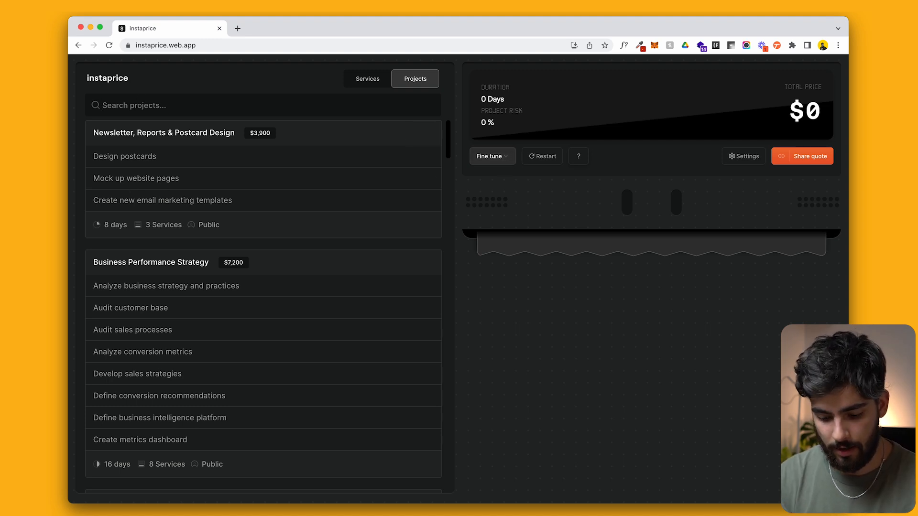
type("web design")
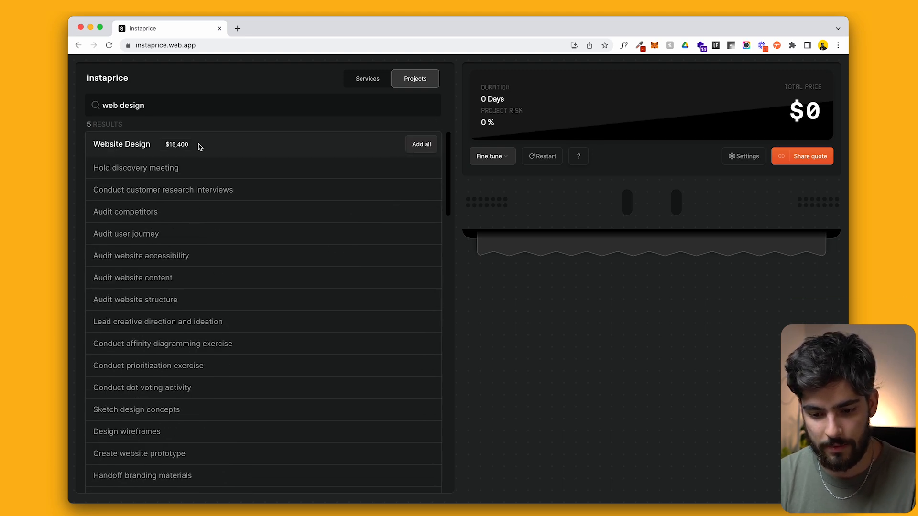
scroll("down", 3)
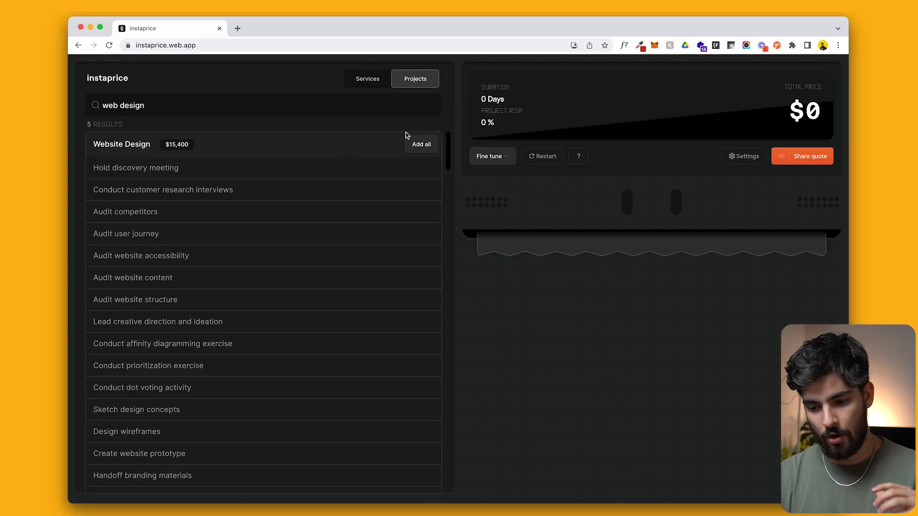
Step: Add all Website Design services and review the $15,400, 32-day receipt
left_click(421, 144)
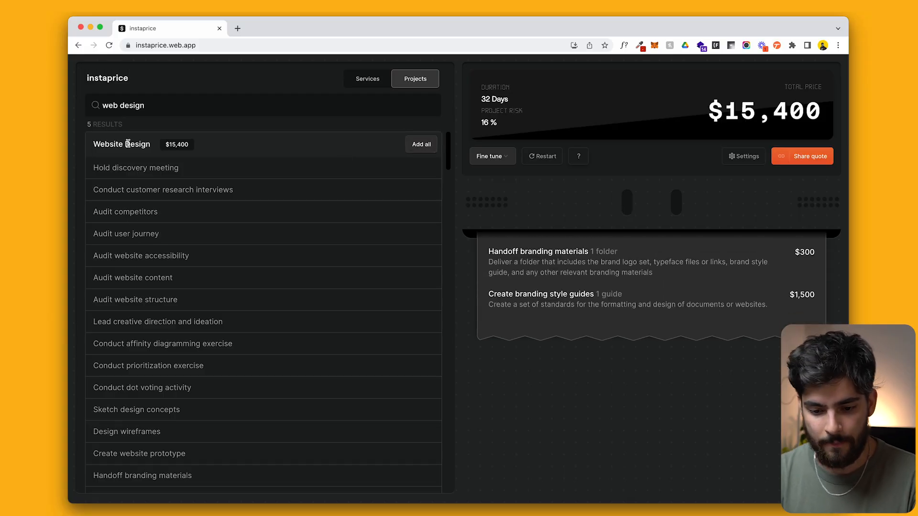
scroll("down", 3)
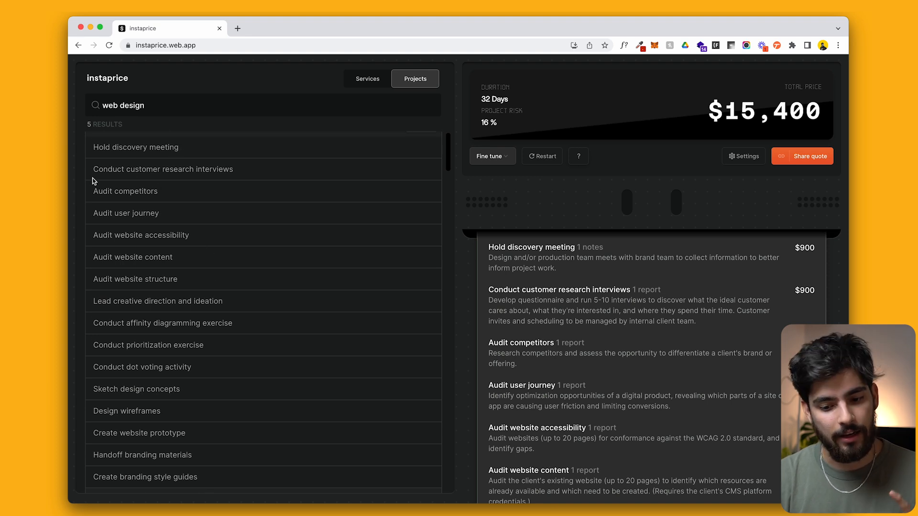
mouse_move(156, 201)
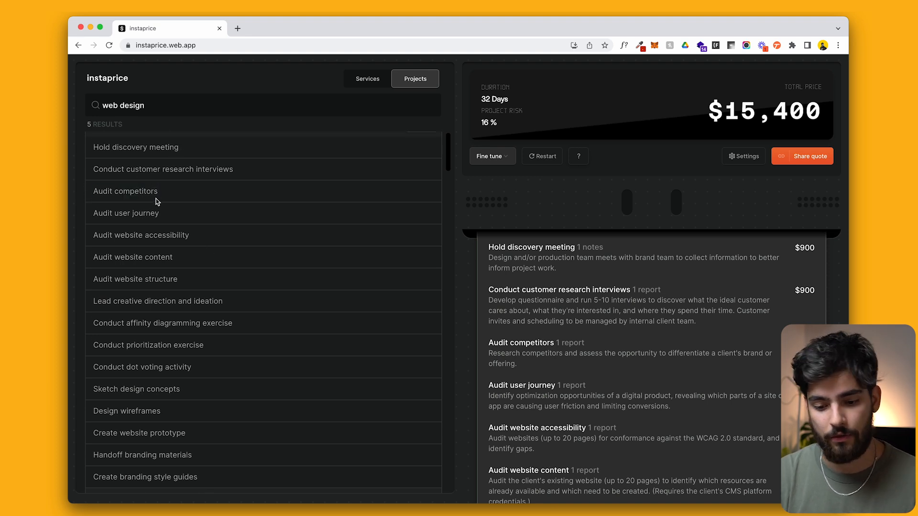
scroll("down", 3)
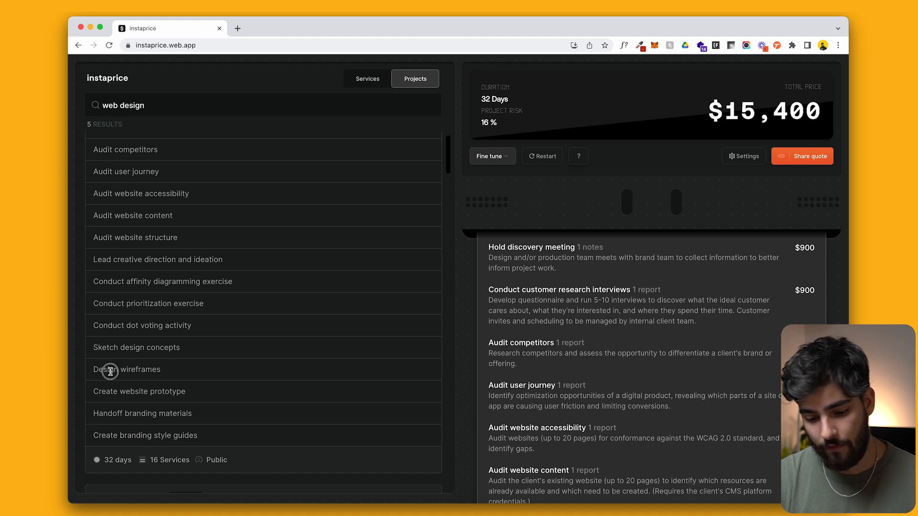
double_click(149, 347)
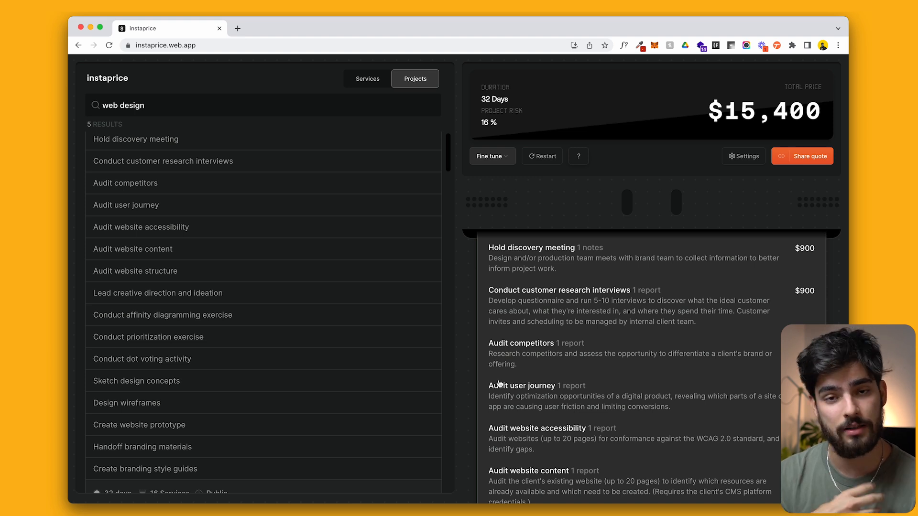
Step: Fine-tune pricing with High complexity, Boring interest and Experience level, reaching $21,560
left_click(490, 156)
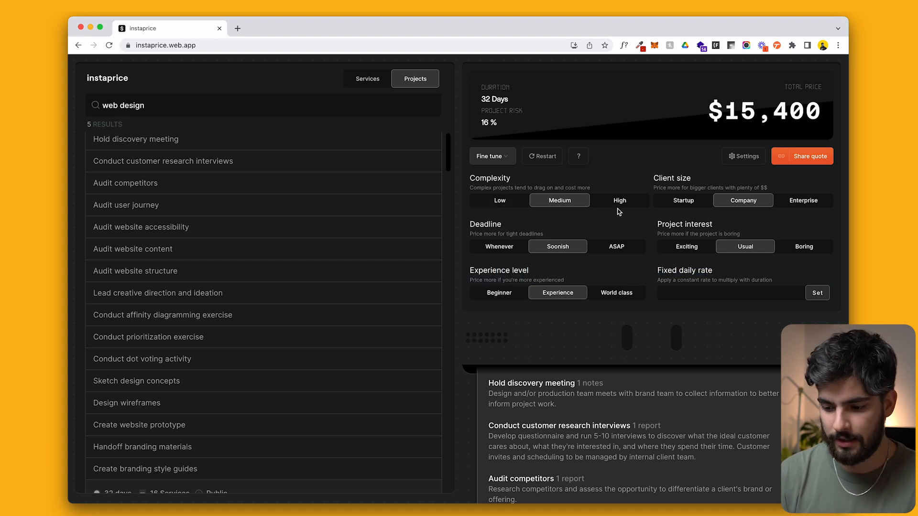
left_click(620, 200)
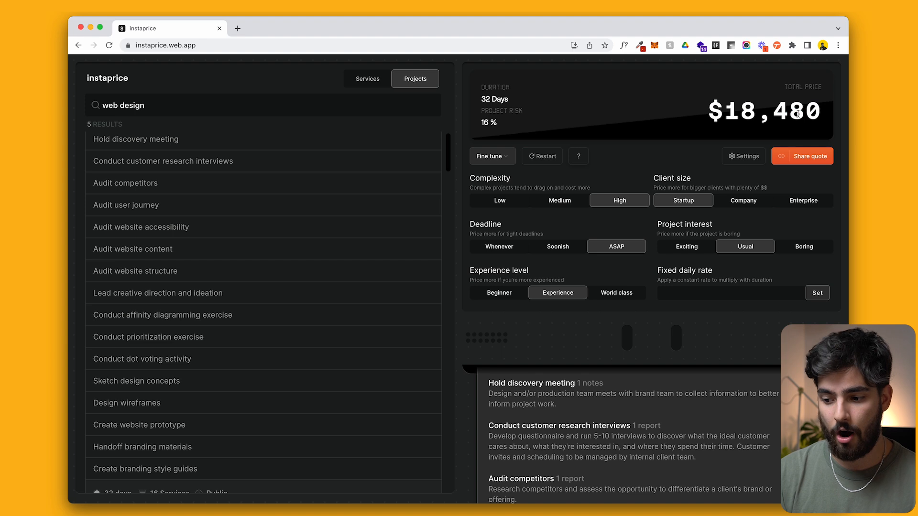
mouse_move(678, 196)
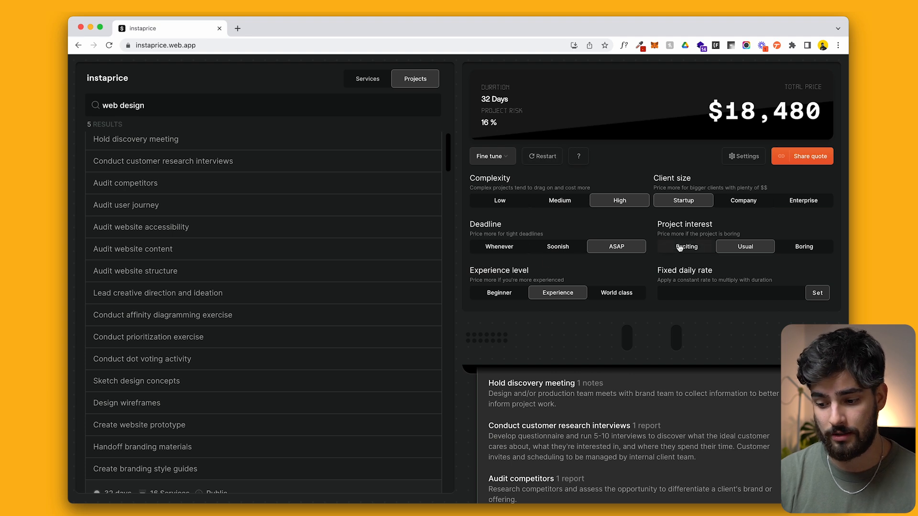
left_click(686, 247)
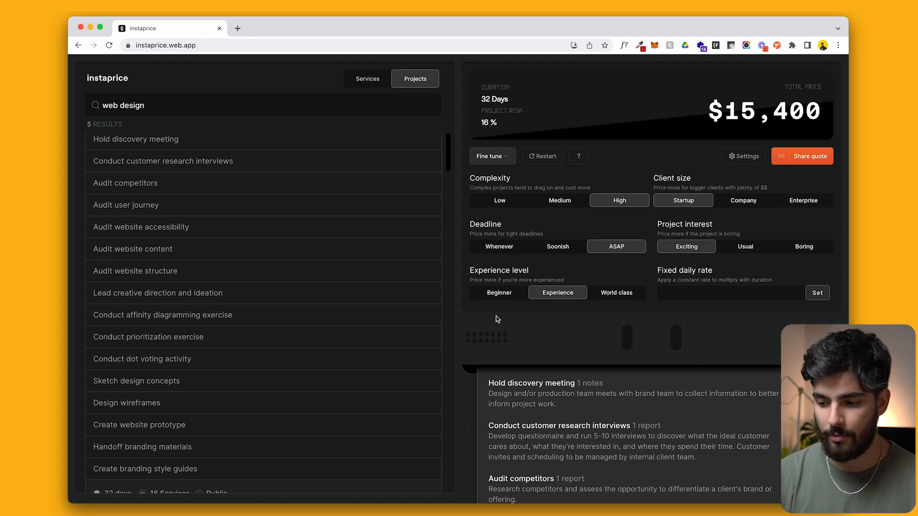
left_click(803, 247)
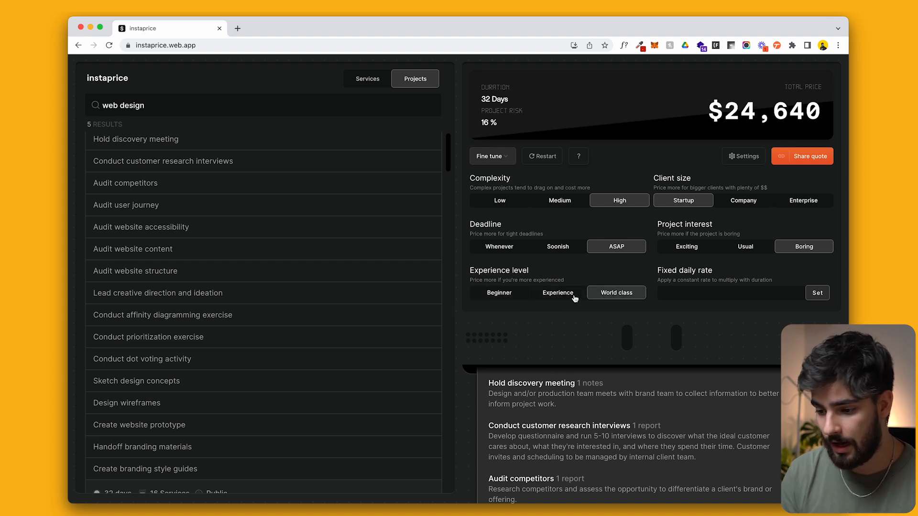
left_click(557, 292)
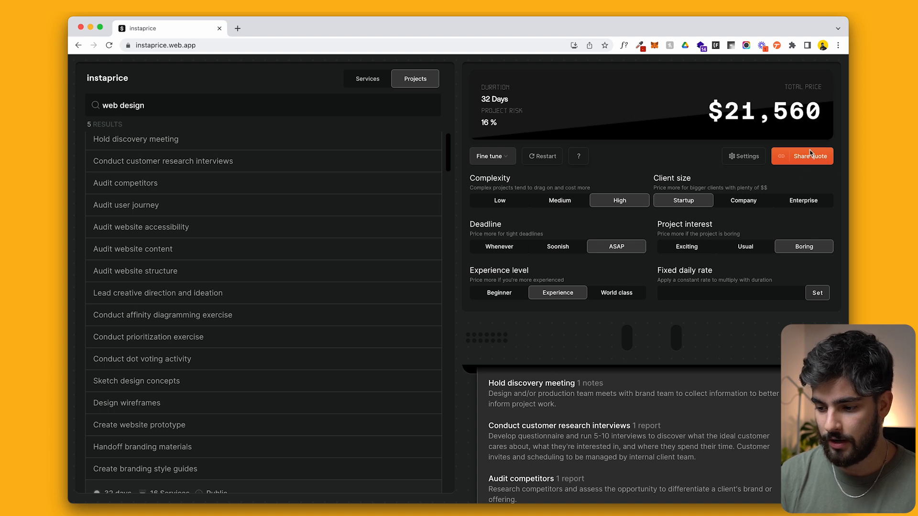
Step: Download the quote as instaprice.pdf, scroll its itemised prices, then return to Instaprice
left_click(806, 155)
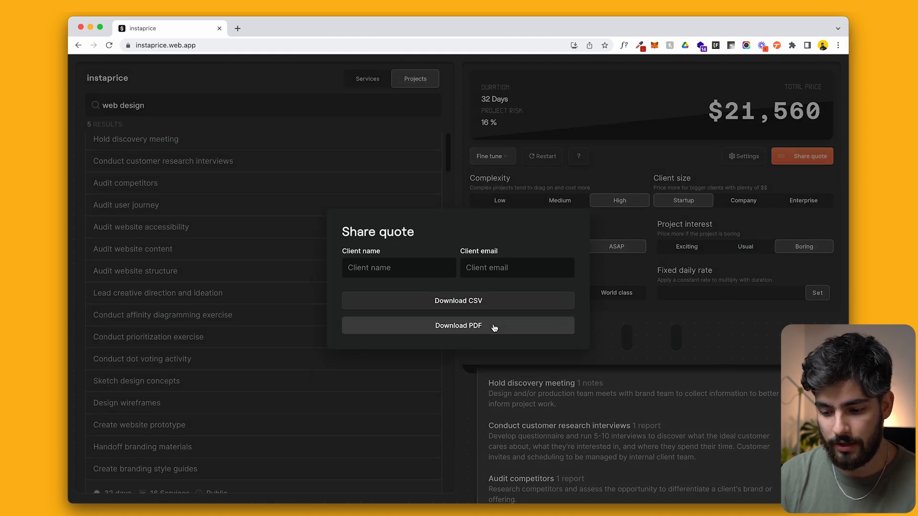
left_click(458, 326)
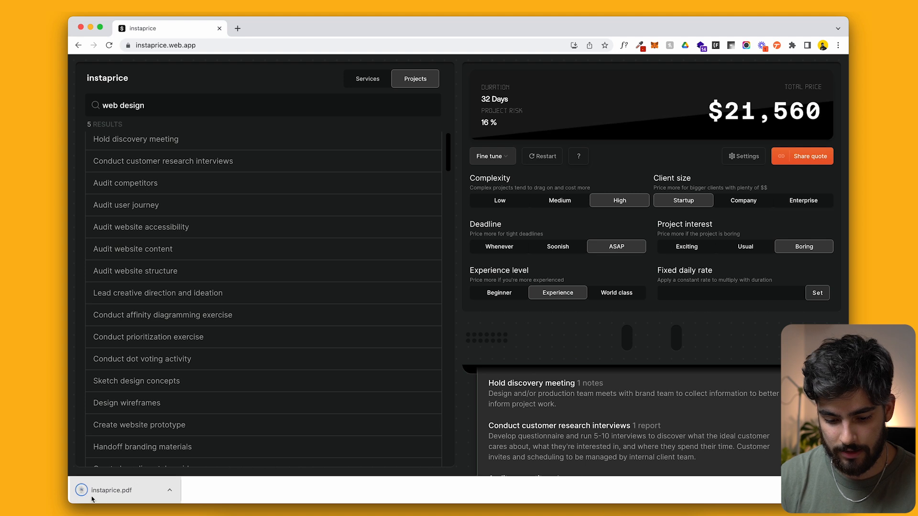
left_click(112, 490)
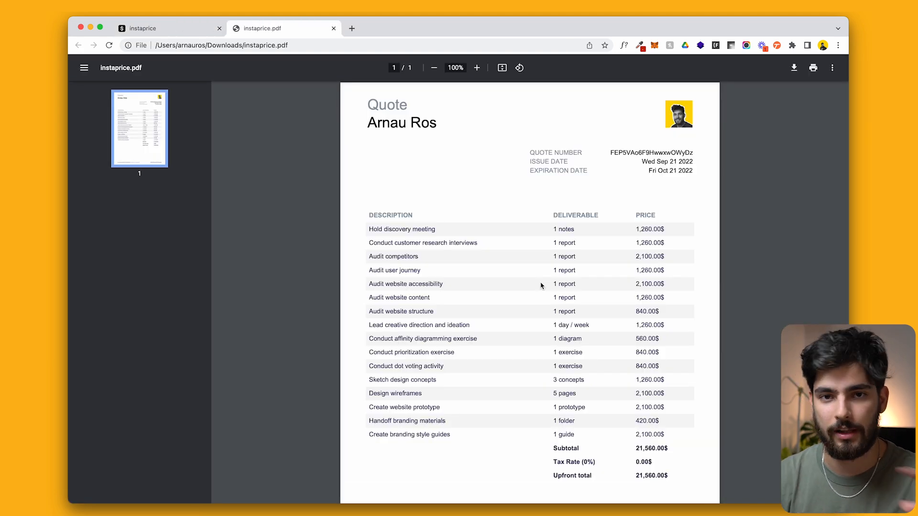
scroll("down", 3)
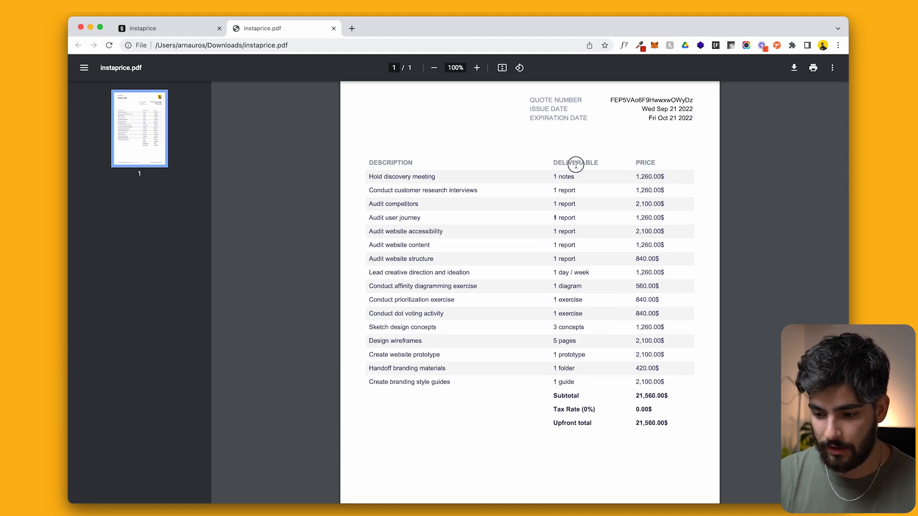
mouse_move(638, 386)
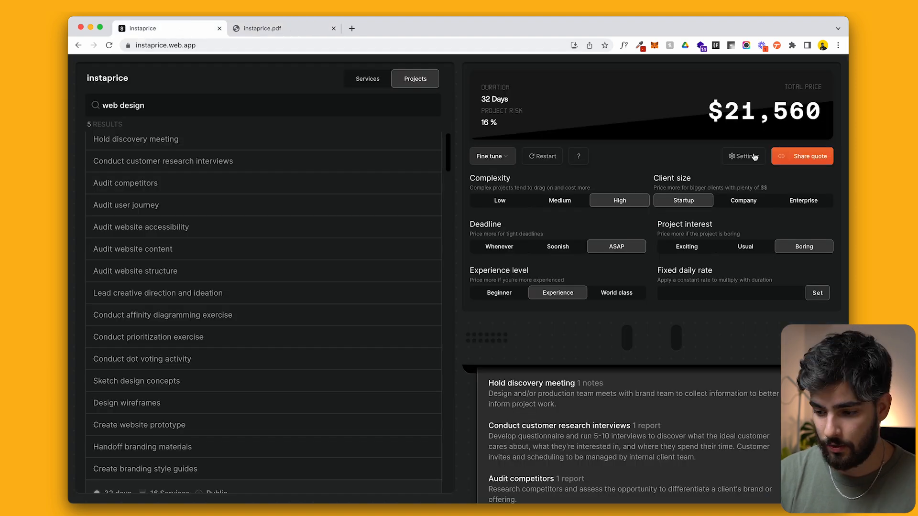
left_click(742, 156)
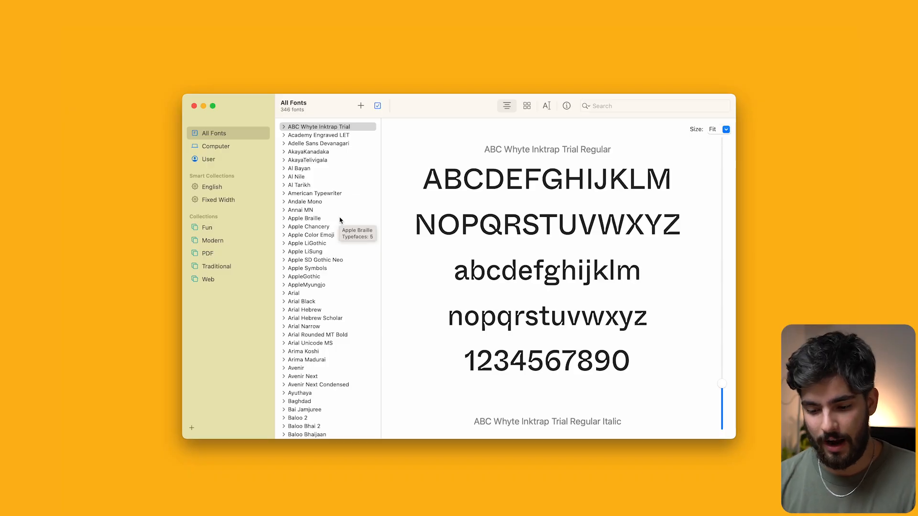
Step: Scroll the All Fonts list, starting from the ABC Whyte Inktrap weights
scroll("down", 3)
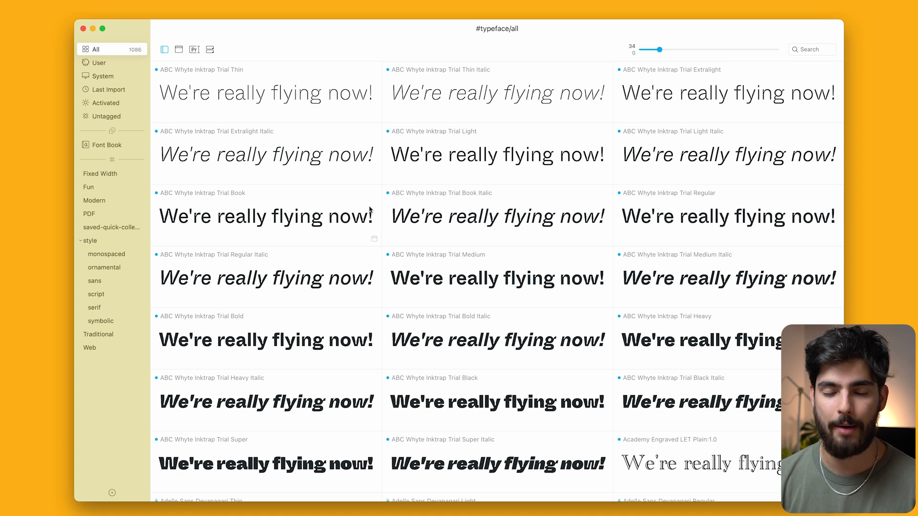
mouse_move(387, 44)
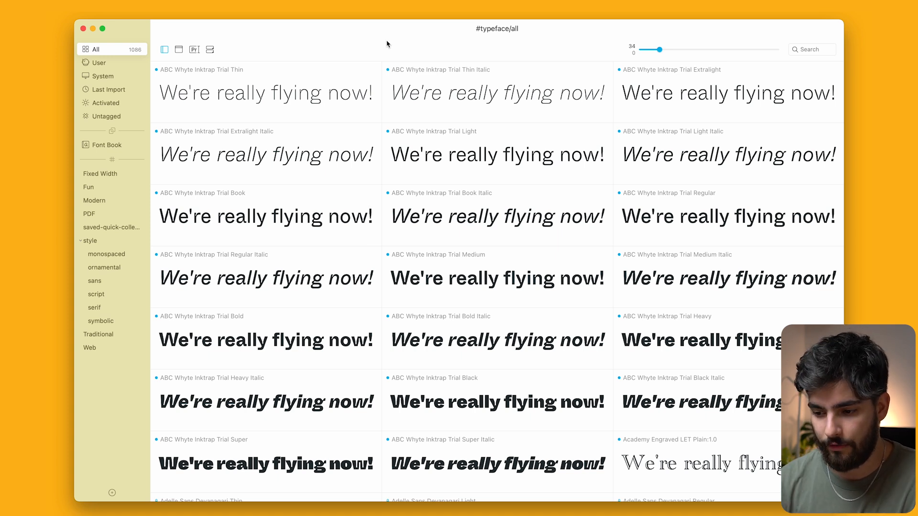
Step: Drag the preview size from 34 down to 18 and scroll the All font grid
left_click_drag(675, 49, 650, 49)
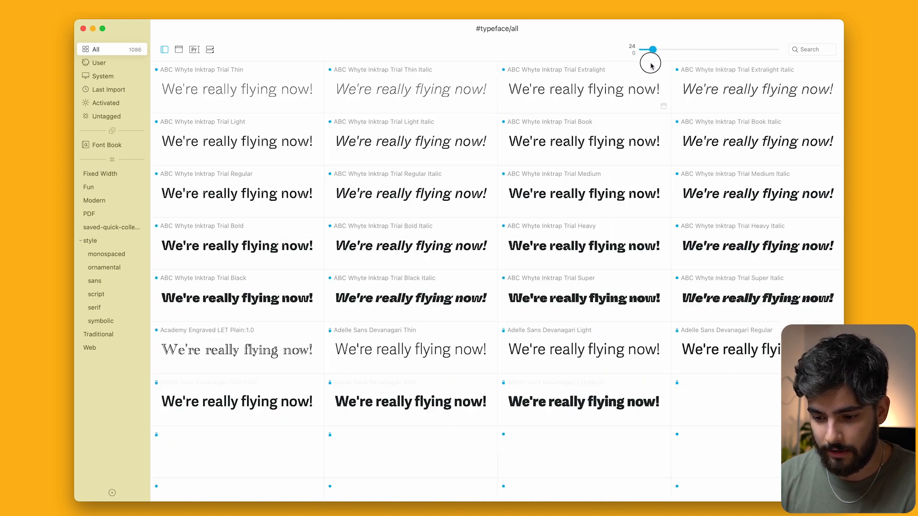
left_click_drag(653, 49, 644, 49)
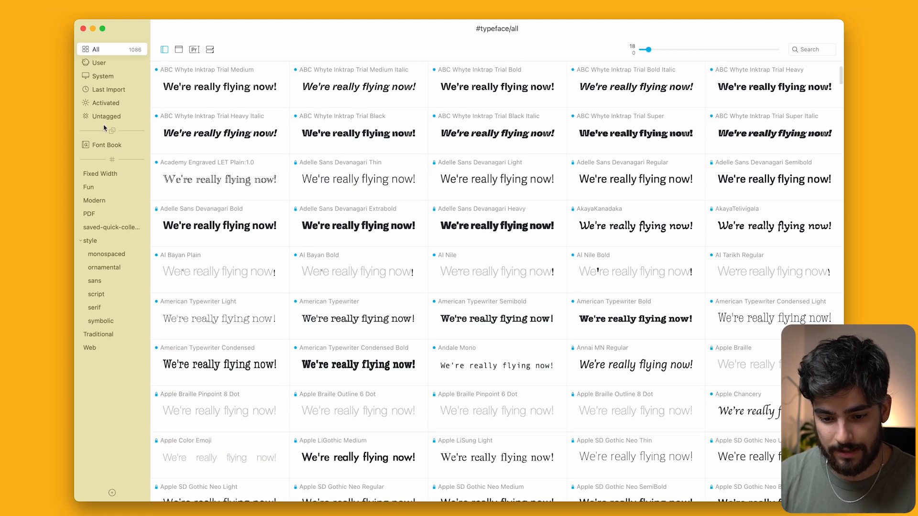
scroll("down", 3)
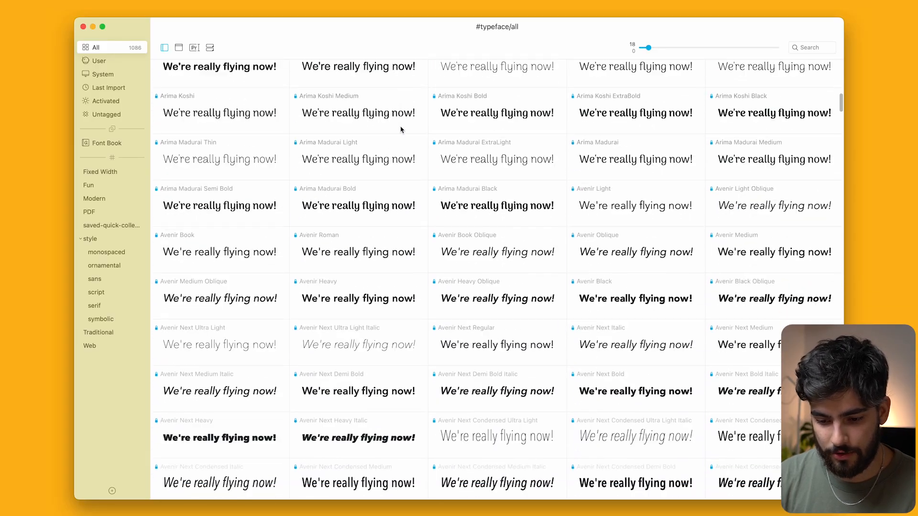
scroll("down", 3)
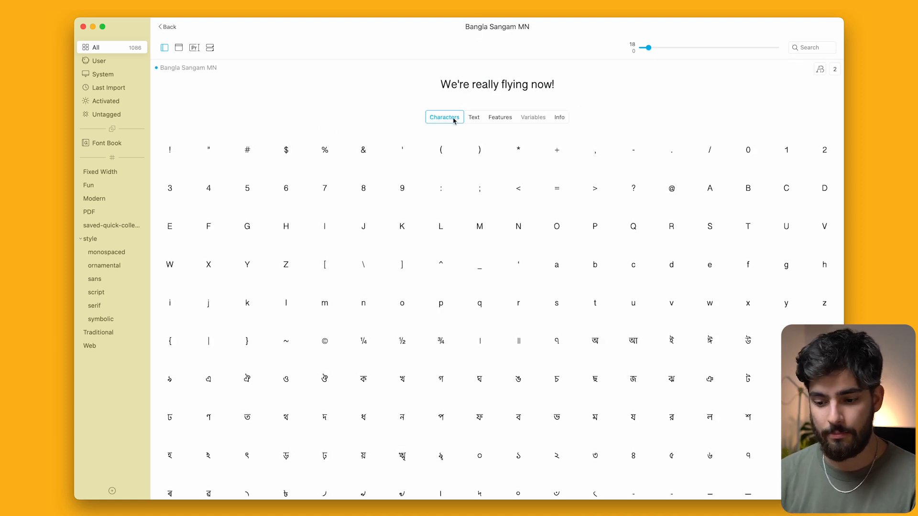
Step: Show sample paragraphs and change the preview sentence to 'Subscribe to th'
left_click(474, 117)
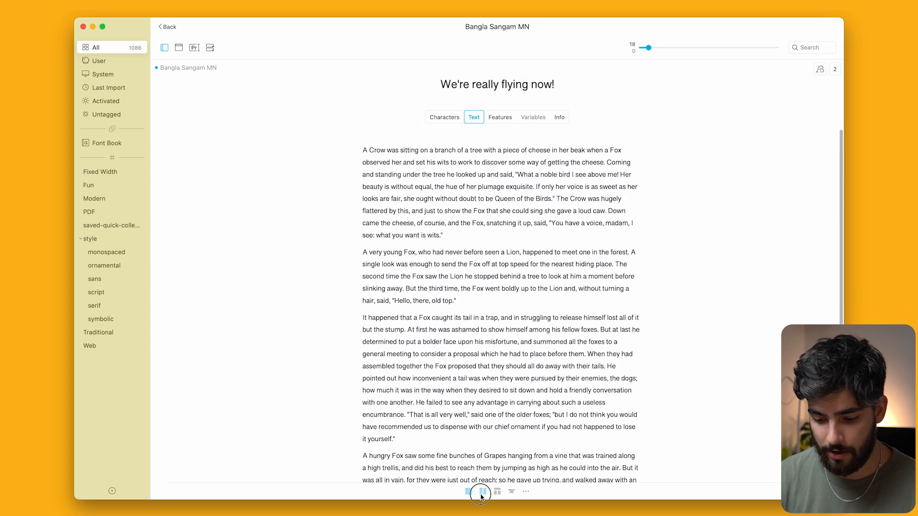
left_click(496, 492)
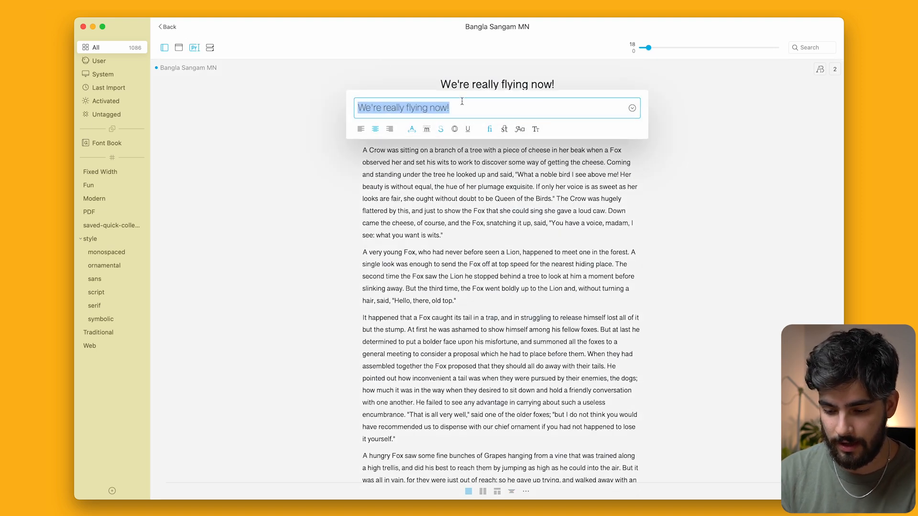
type("Subscribe to the channel")
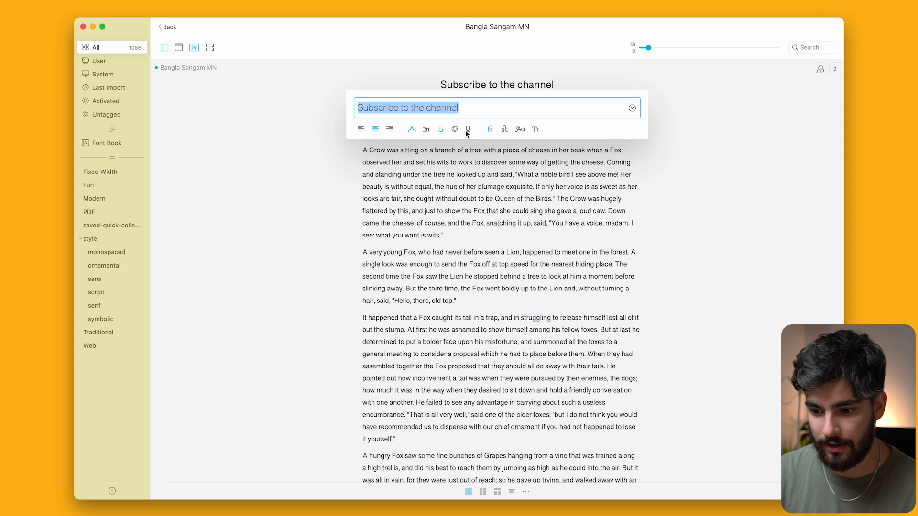
mouse_move(482, 131)
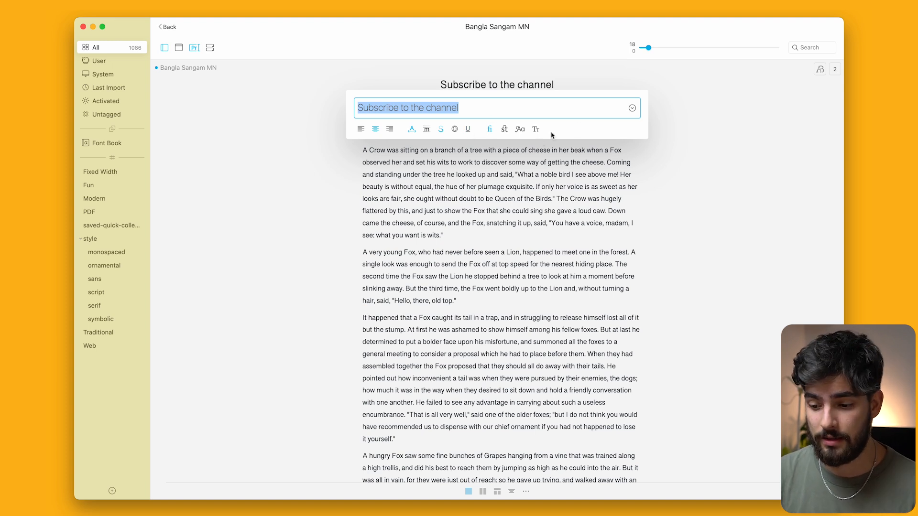
left_click(632, 108)
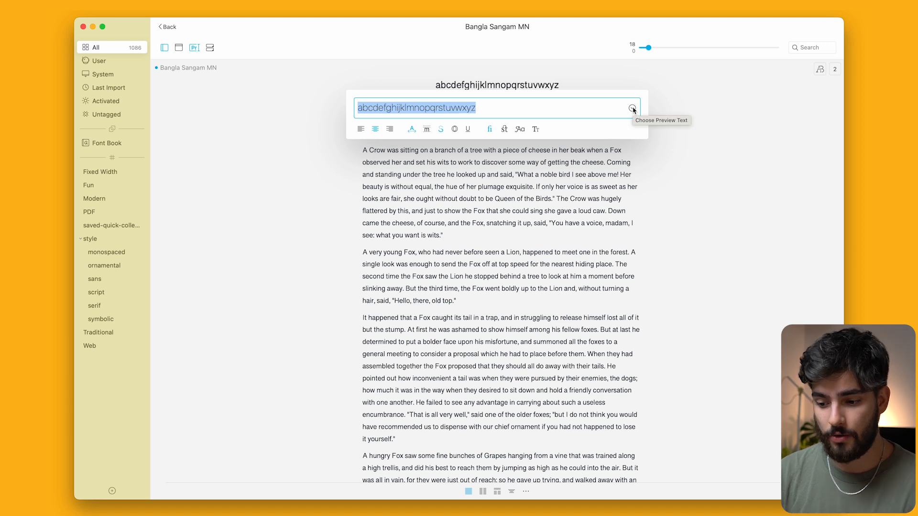
left_click(632, 110)
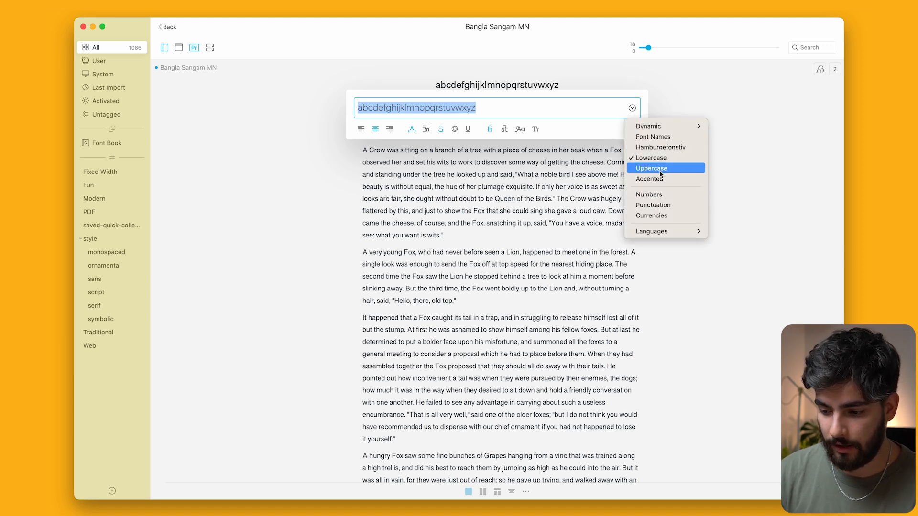
left_click(650, 167)
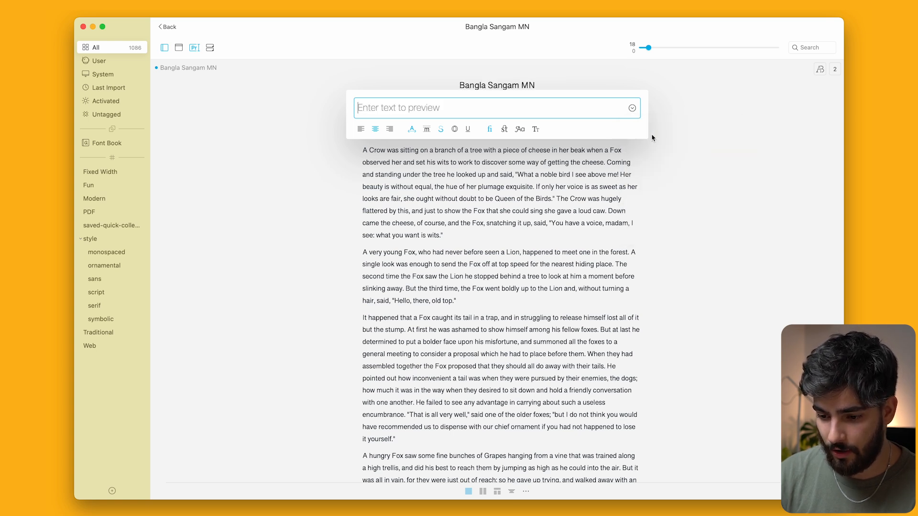
type("0123456789")
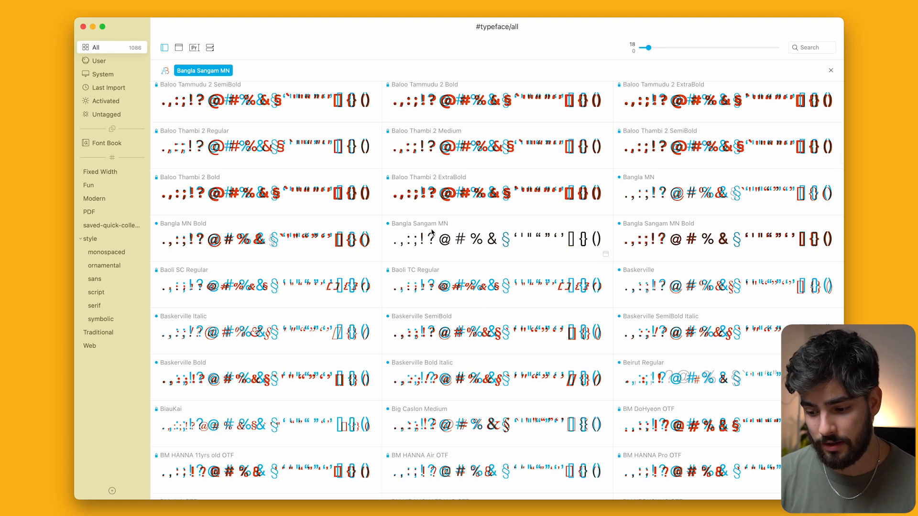
Step: Scroll the comparison grid and narrow it to the 574 sans-style fonts
scroll("down", 3)
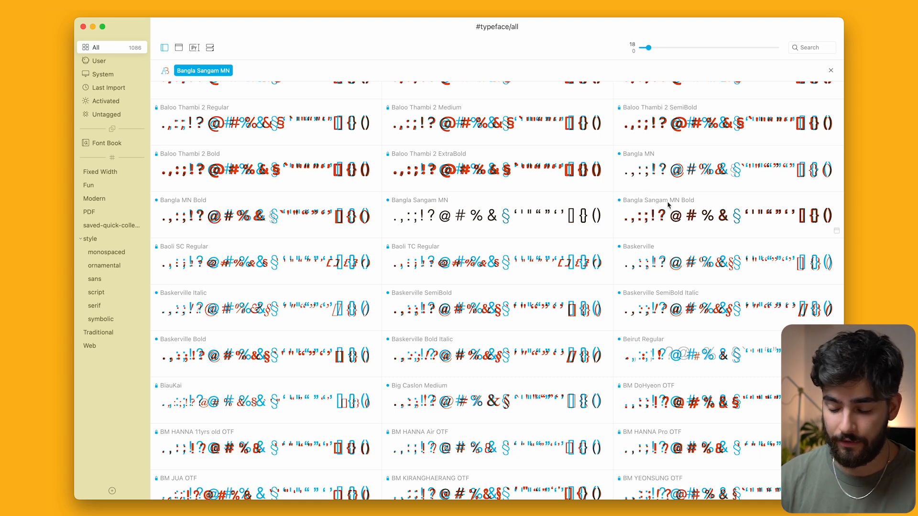
scroll("down", 3)
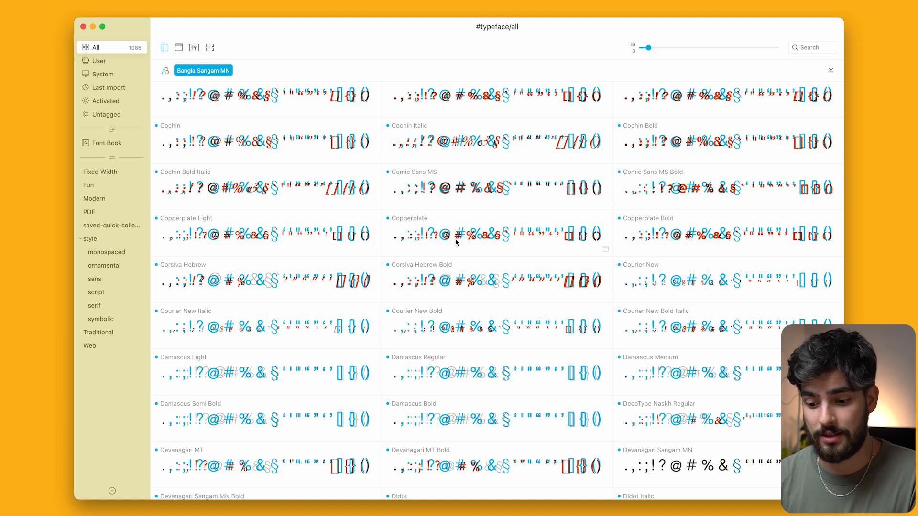
scroll("down", 3)
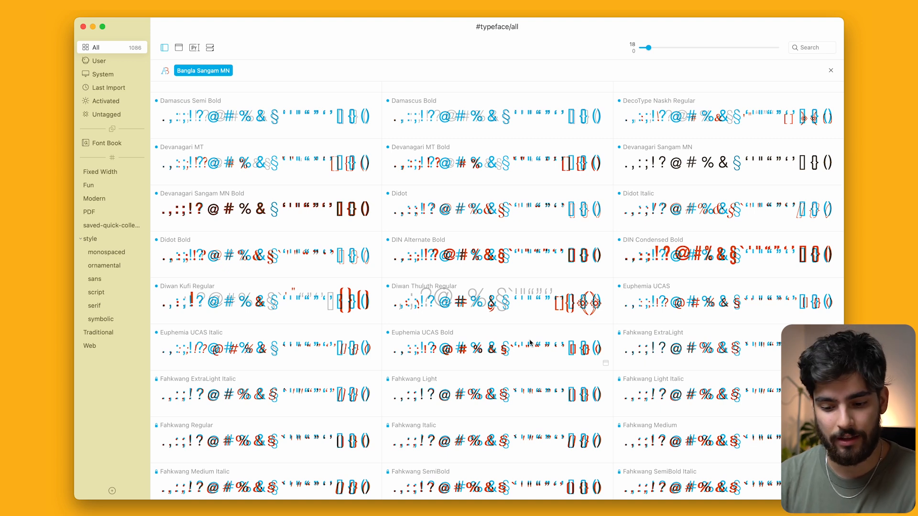
left_click(95, 279)
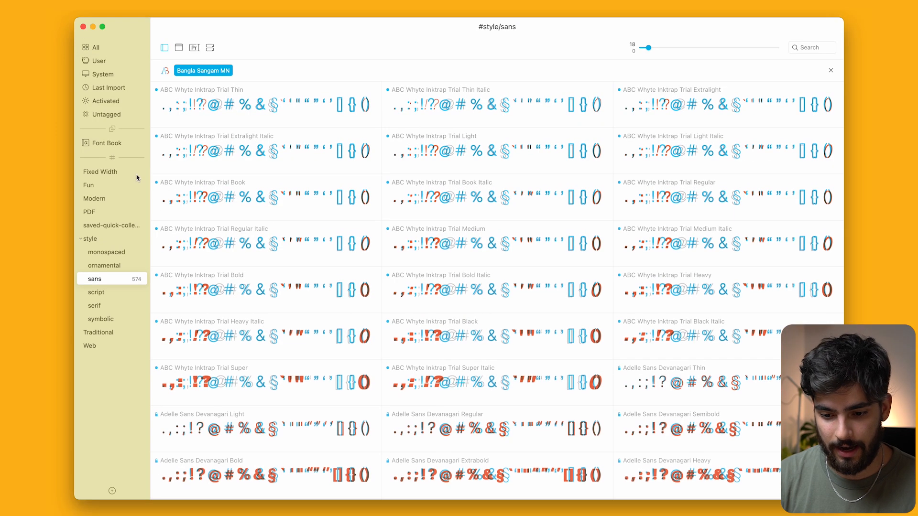
left_click(830, 70)
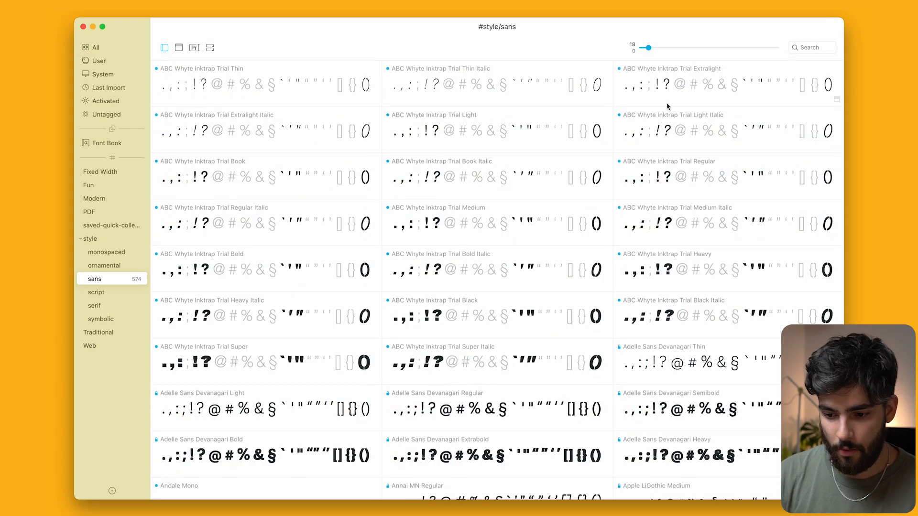
left_click(96, 292)
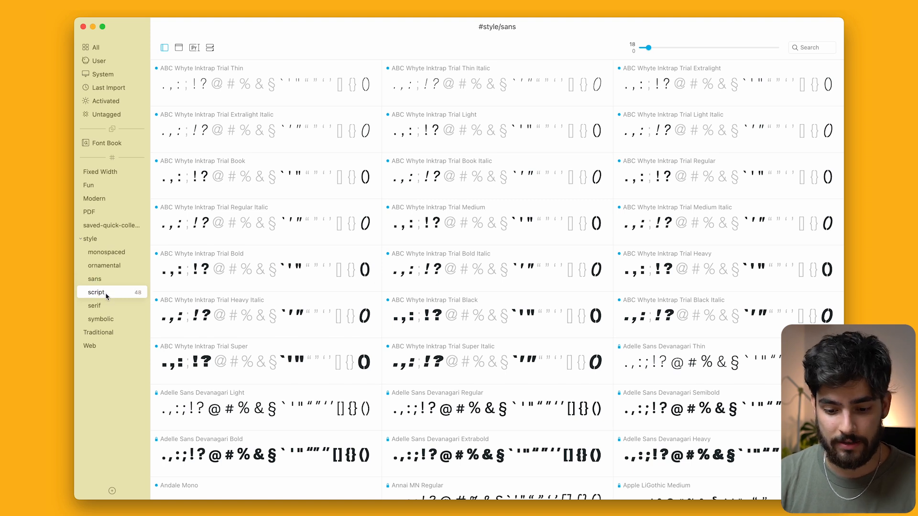
left_click(100, 319)
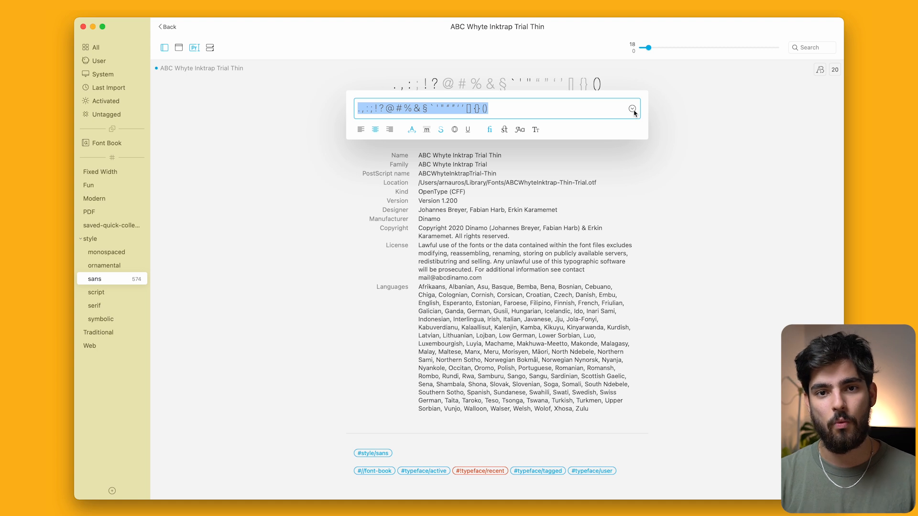
left_click(631, 109)
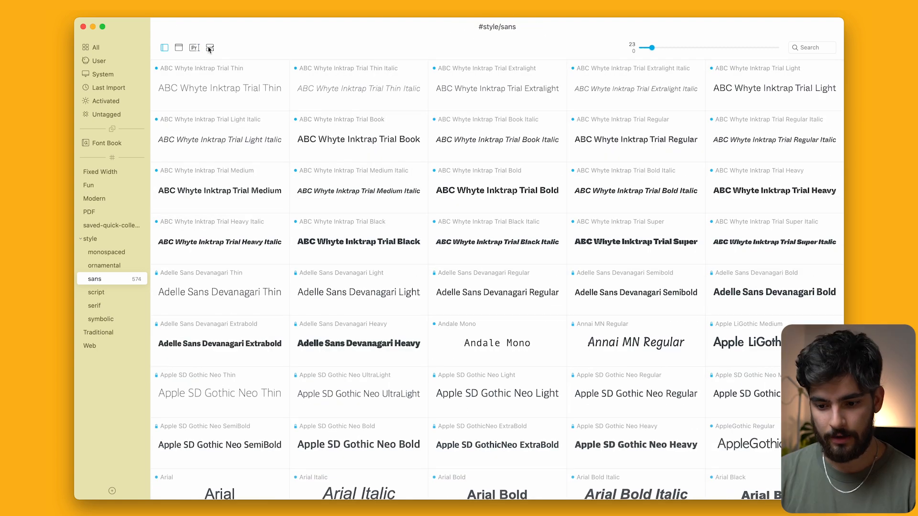
scroll("down", 3)
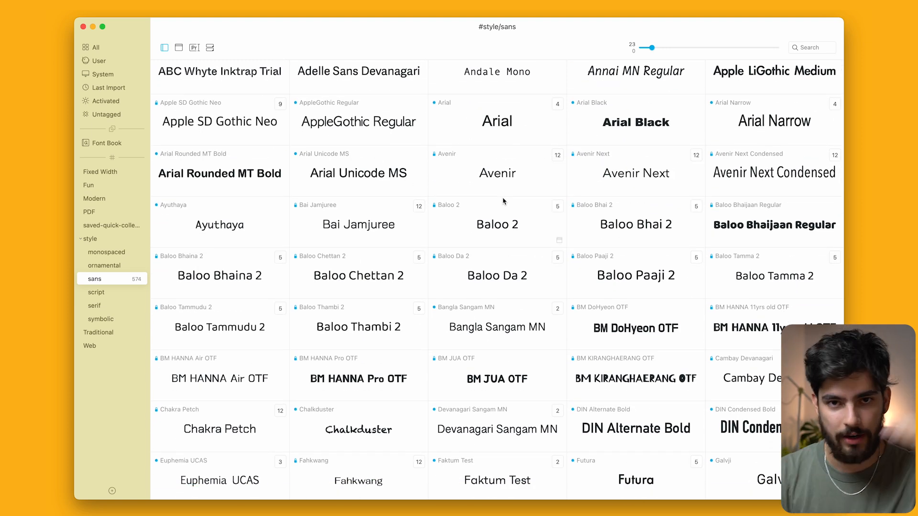
scroll("down", 3)
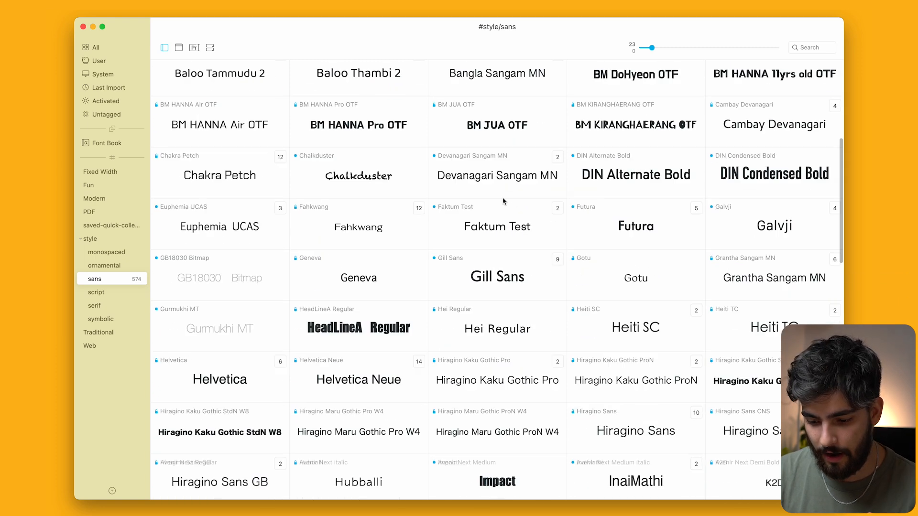
scroll("down", 3)
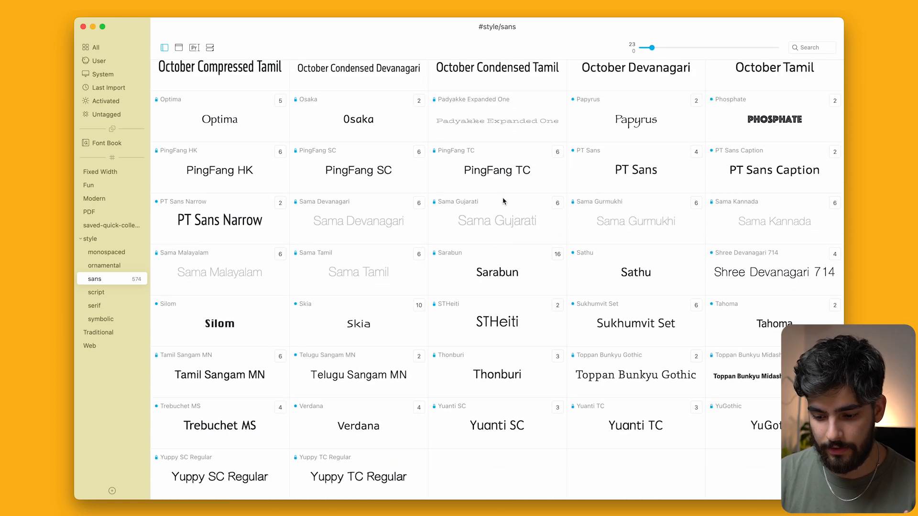
mouse_move(125, 13)
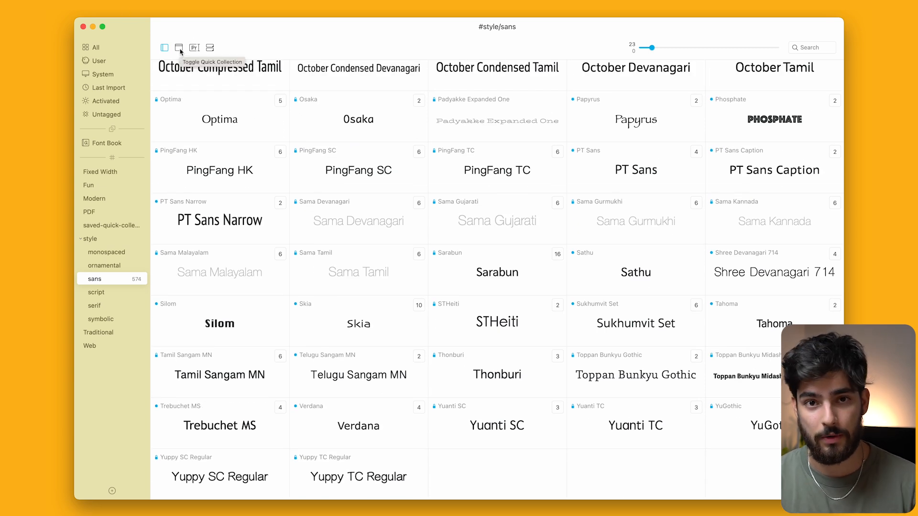
Step: Preview every font with the custom text 'hello'
left_click(194, 47)
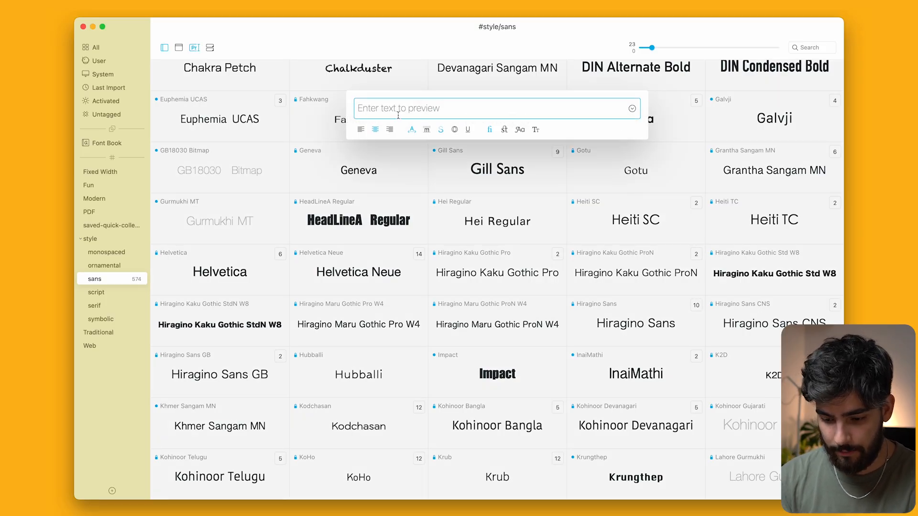
type("hello")
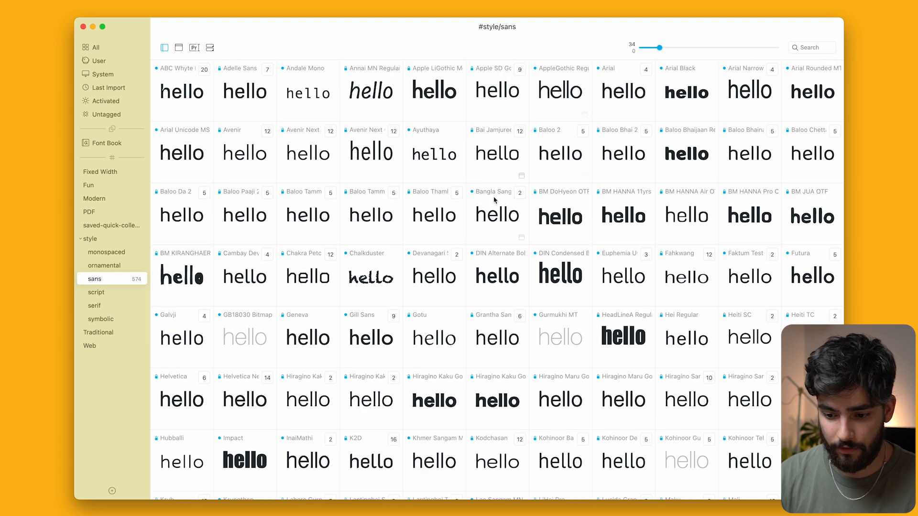
scroll("down", 3)
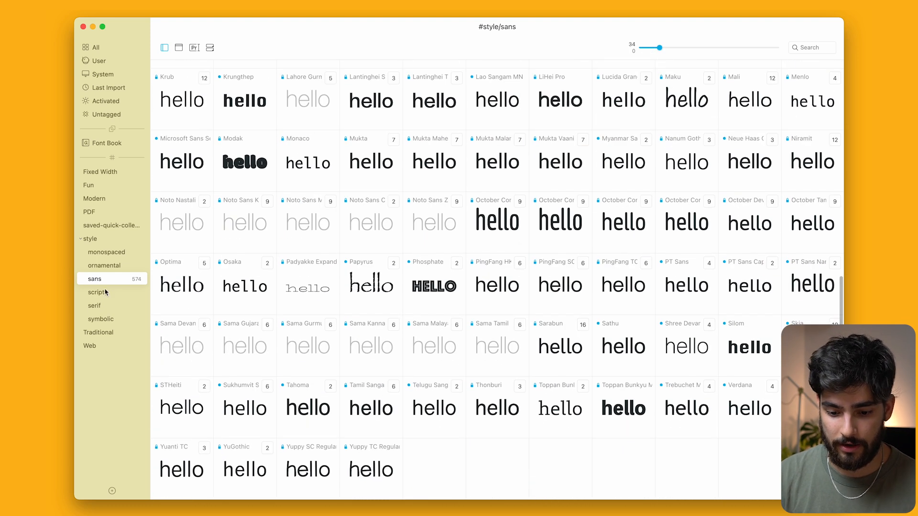
Step: Browse script and symbolic styles, enlarge the previews, and show System fonts
left_click(96, 292)
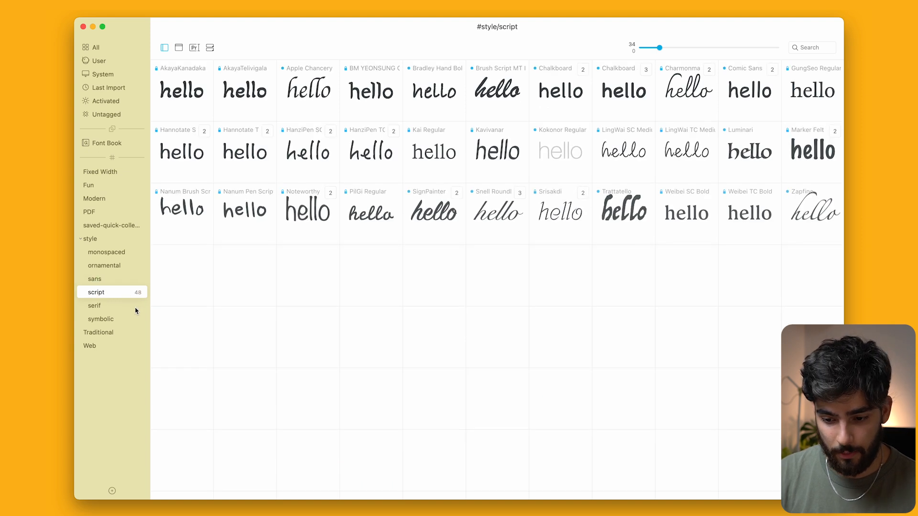
left_click(100, 318)
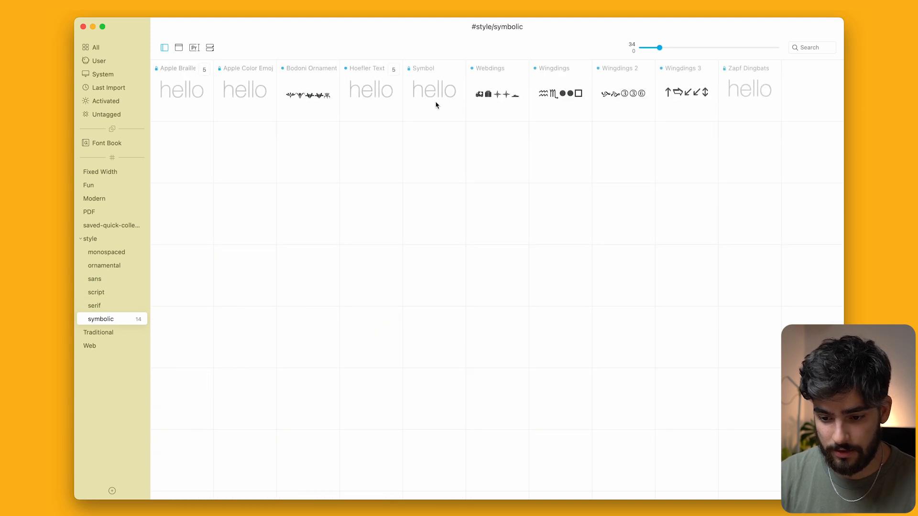
left_click_drag(658, 48, 696, 47)
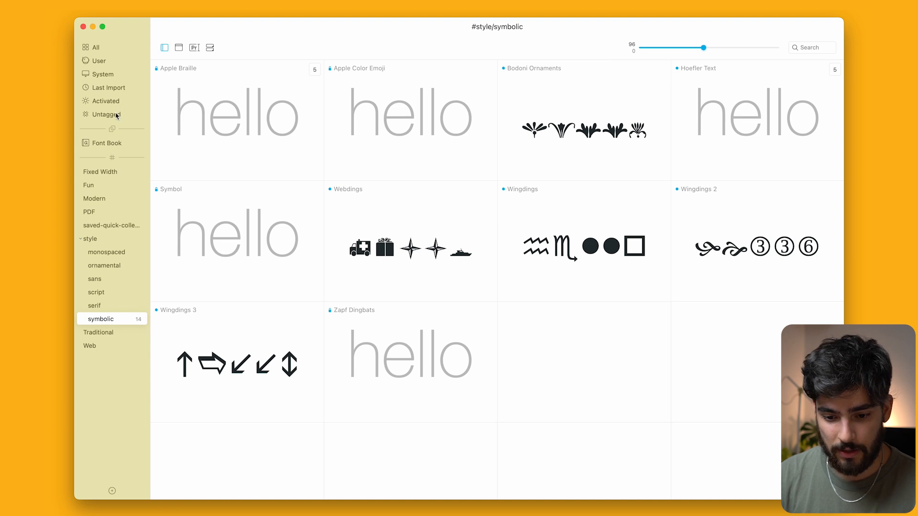
left_click(102, 73)
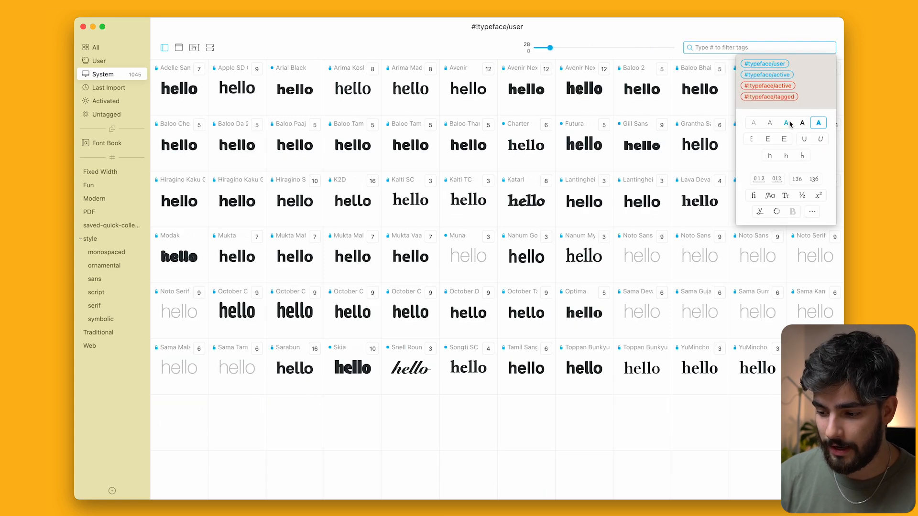
left_click(770, 123)
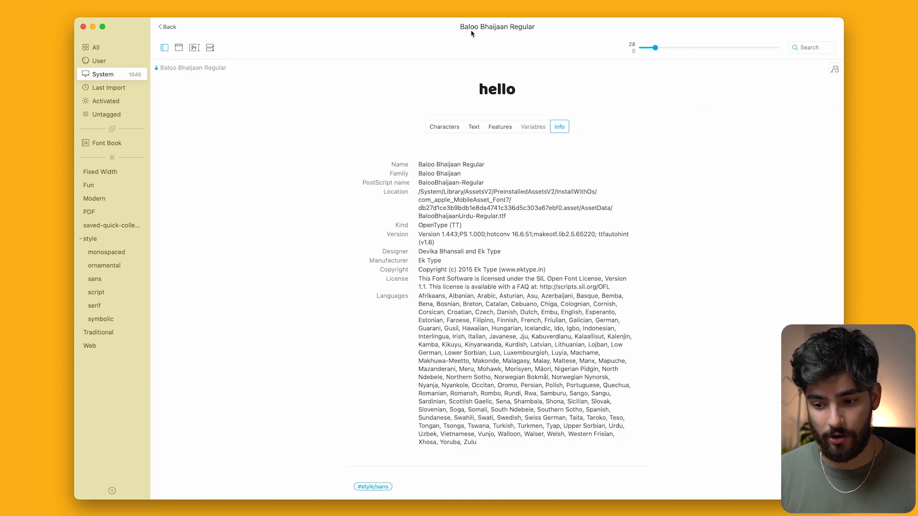
left_click(499, 127)
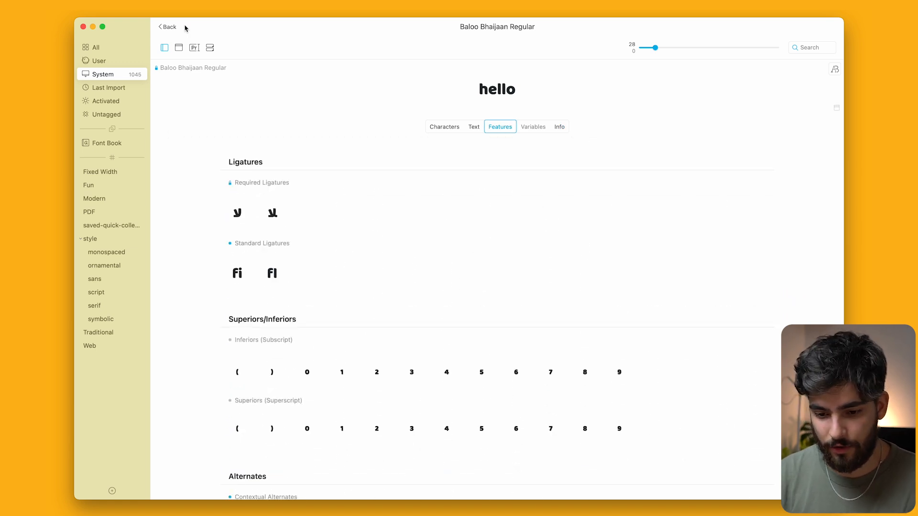
left_click(168, 27)
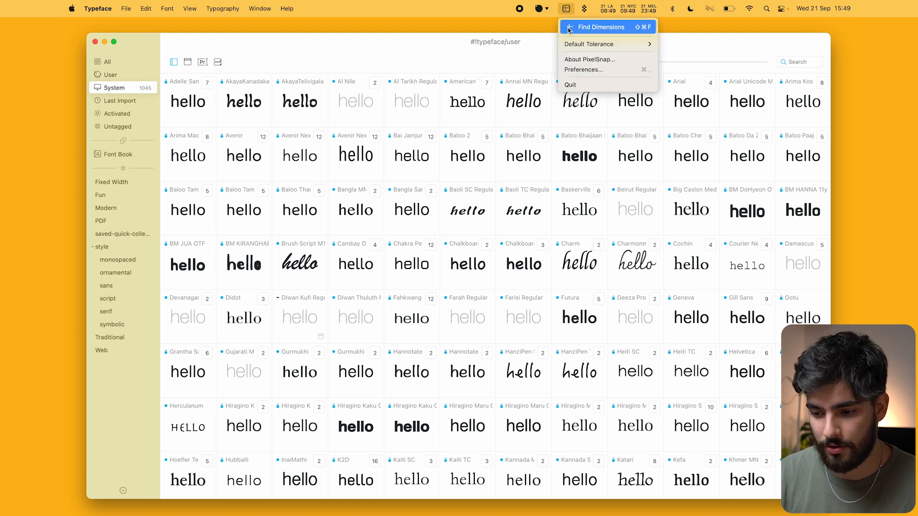
Step: Start PixelSnap's Find Dimensions measuring from its menu bar icon
left_click(599, 27)
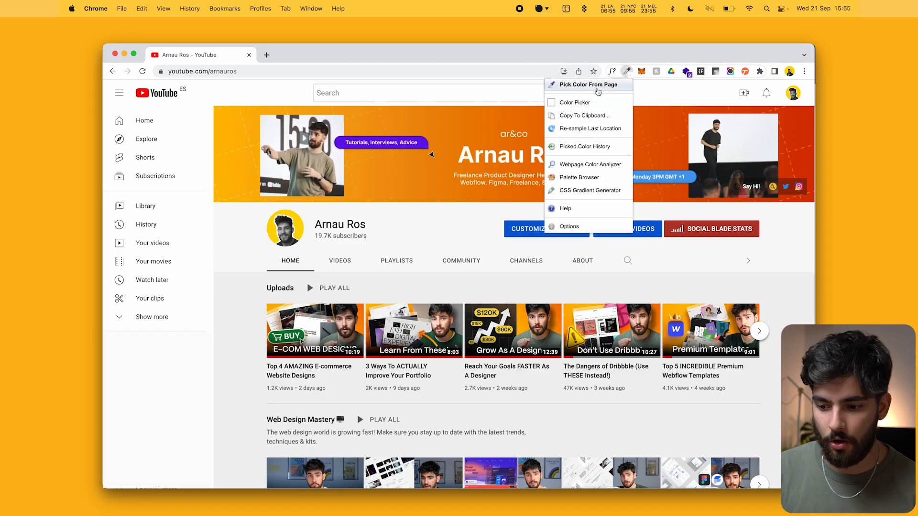
Step: Pick a colour from the YouTube channel page with Chrome's colour-picker extension
left_click(588, 84)
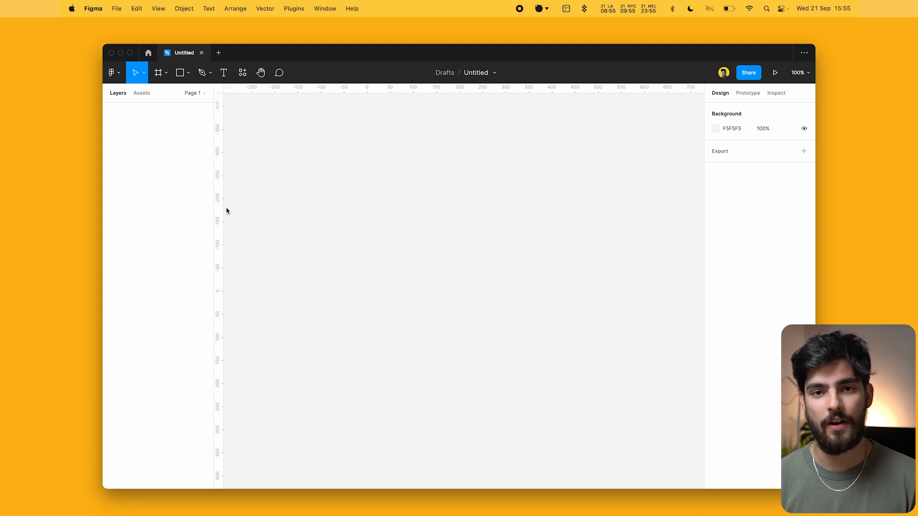
mouse_move(565, 20)
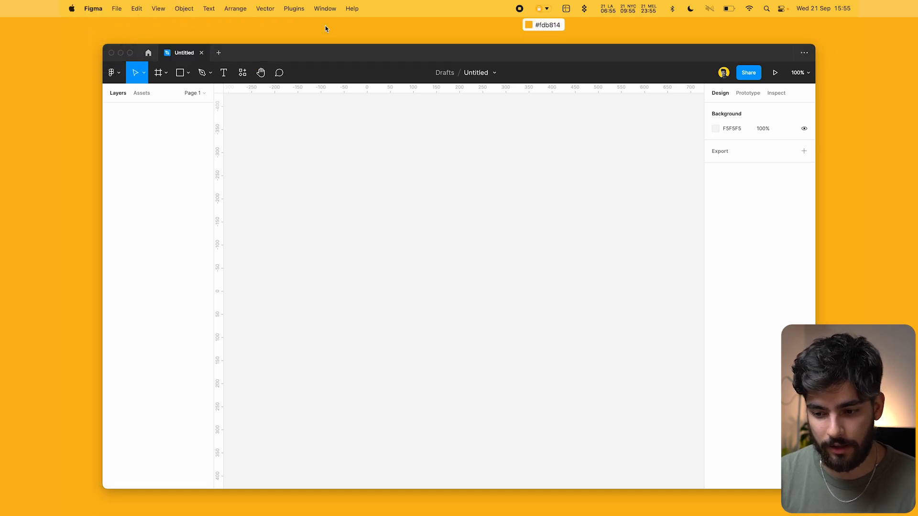
Step: Type a text layer 'kjasbdkajsdbakjsdb' and fill it with the #FDB814 history swatch
left_click(224, 72)
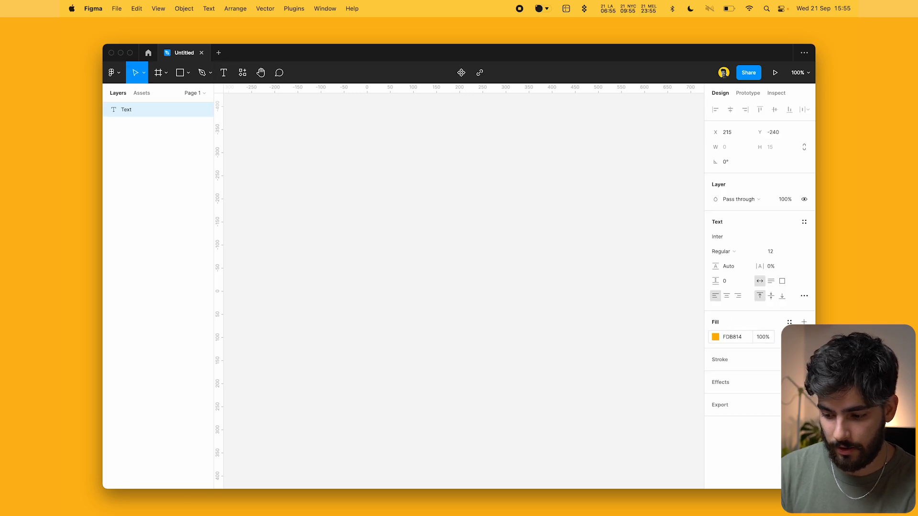
type("k")
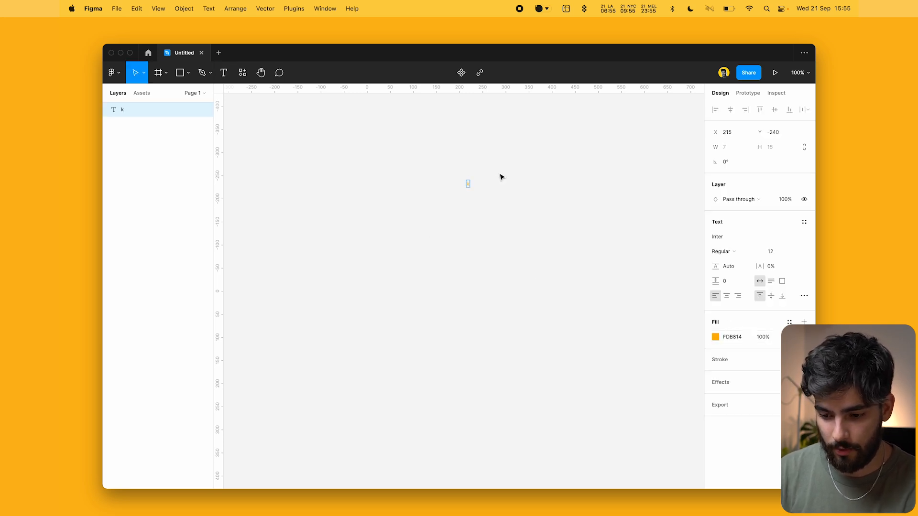
type("kjasbdkajsdbakjsdb")
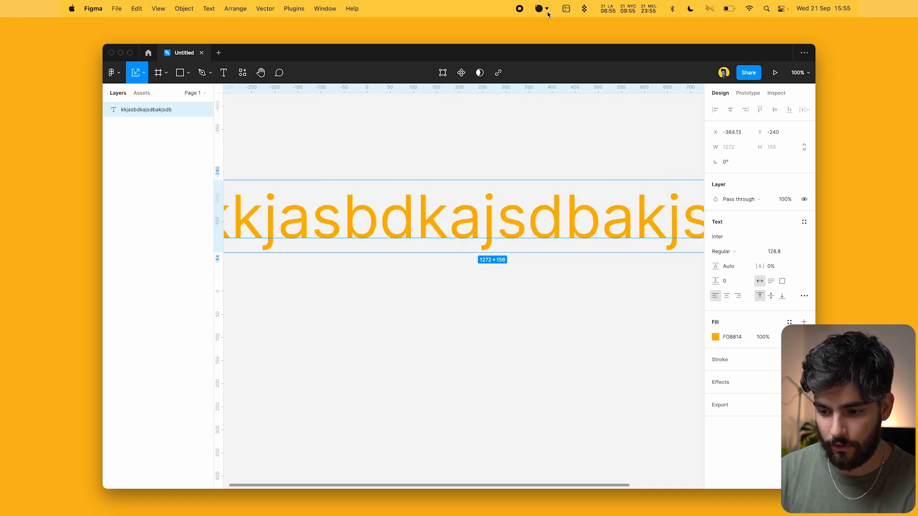
left_click(539, 8)
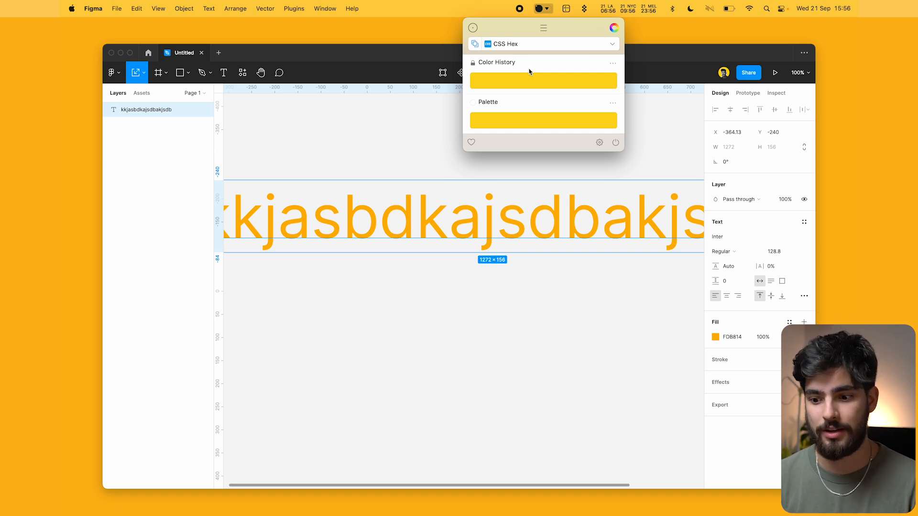
left_click(399, 267)
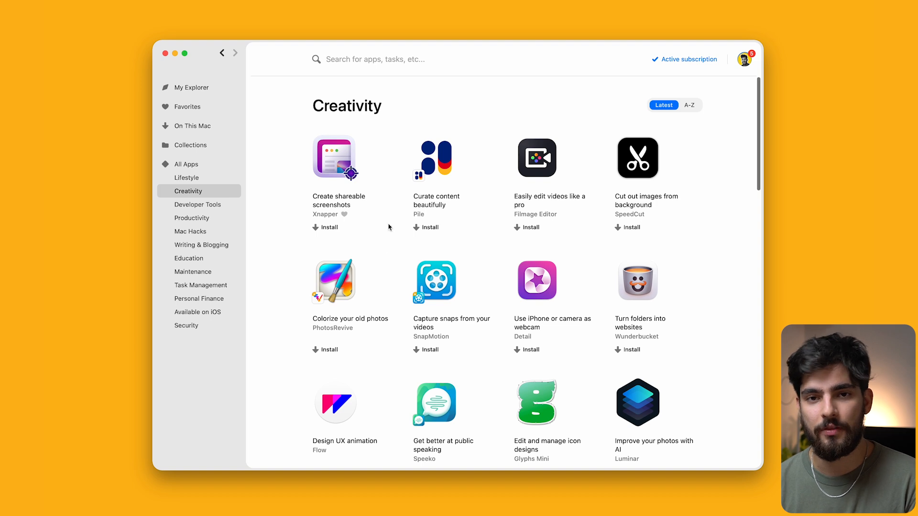
Step: Scroll the Creativity category to the Typeface page and launch Typeface
scroll("down", 3)
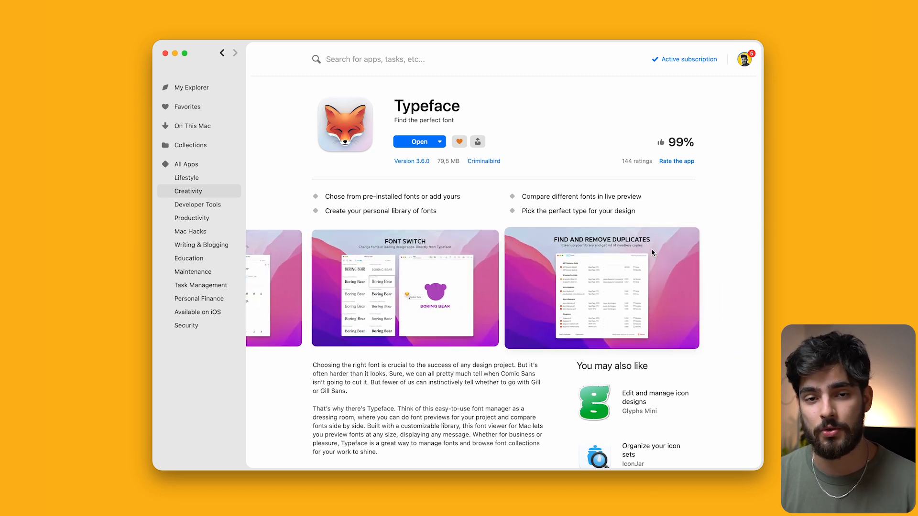
left_click(416, 141)
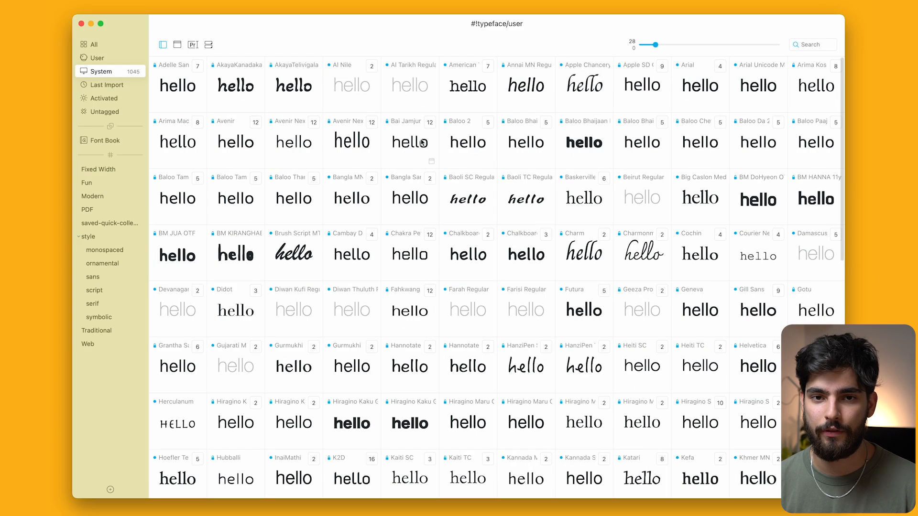